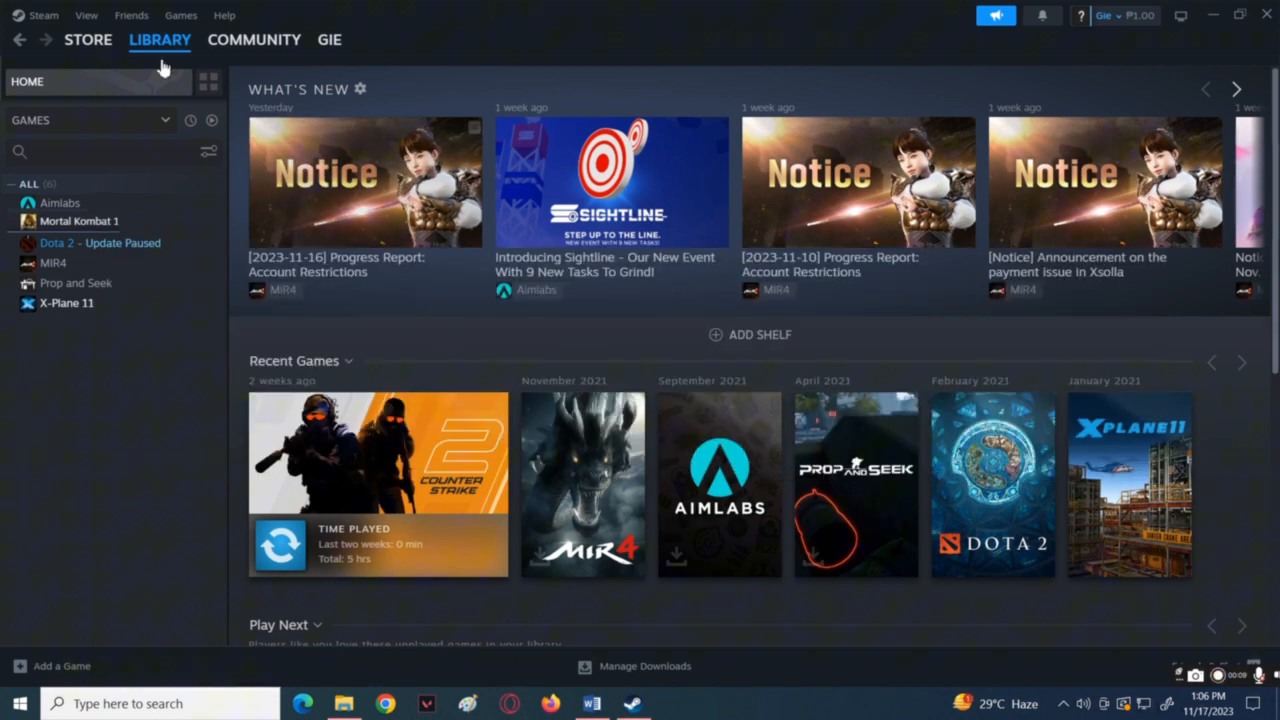
- Bring up the right-click action menu for Mortal Kombat 1 in the Library sidebar
click(160, 40)
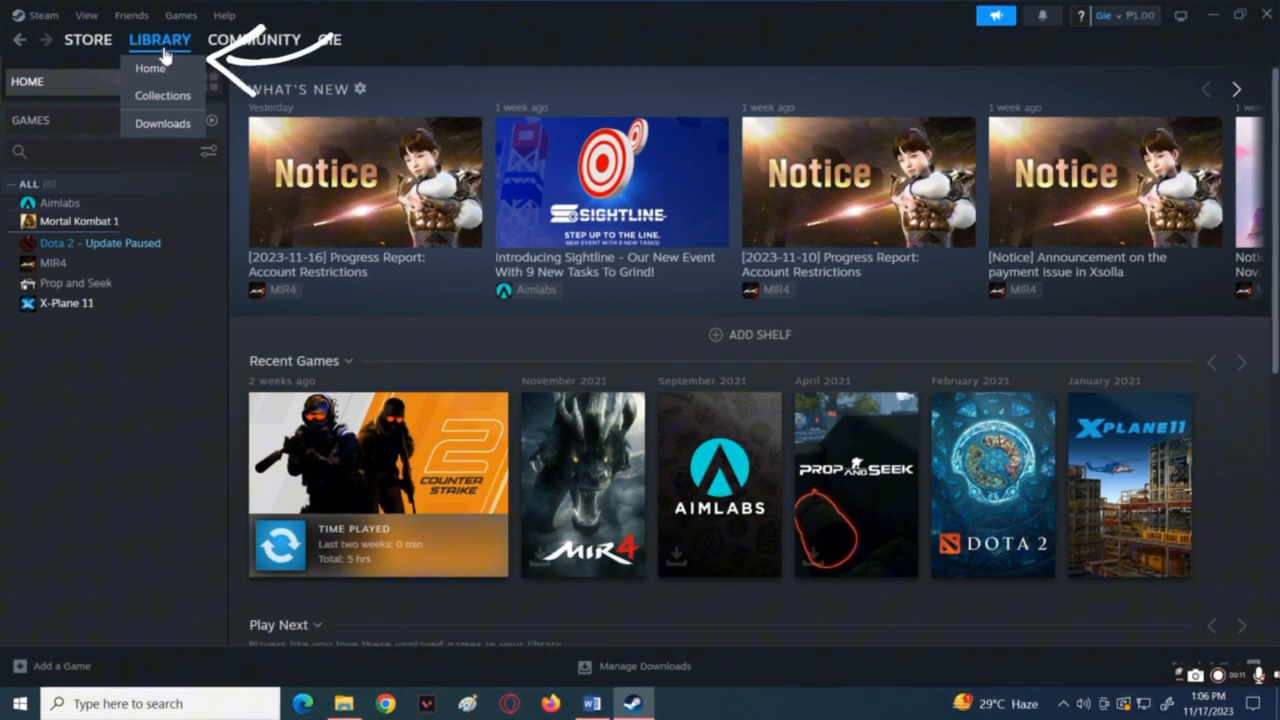
mouse_move(170, 67)
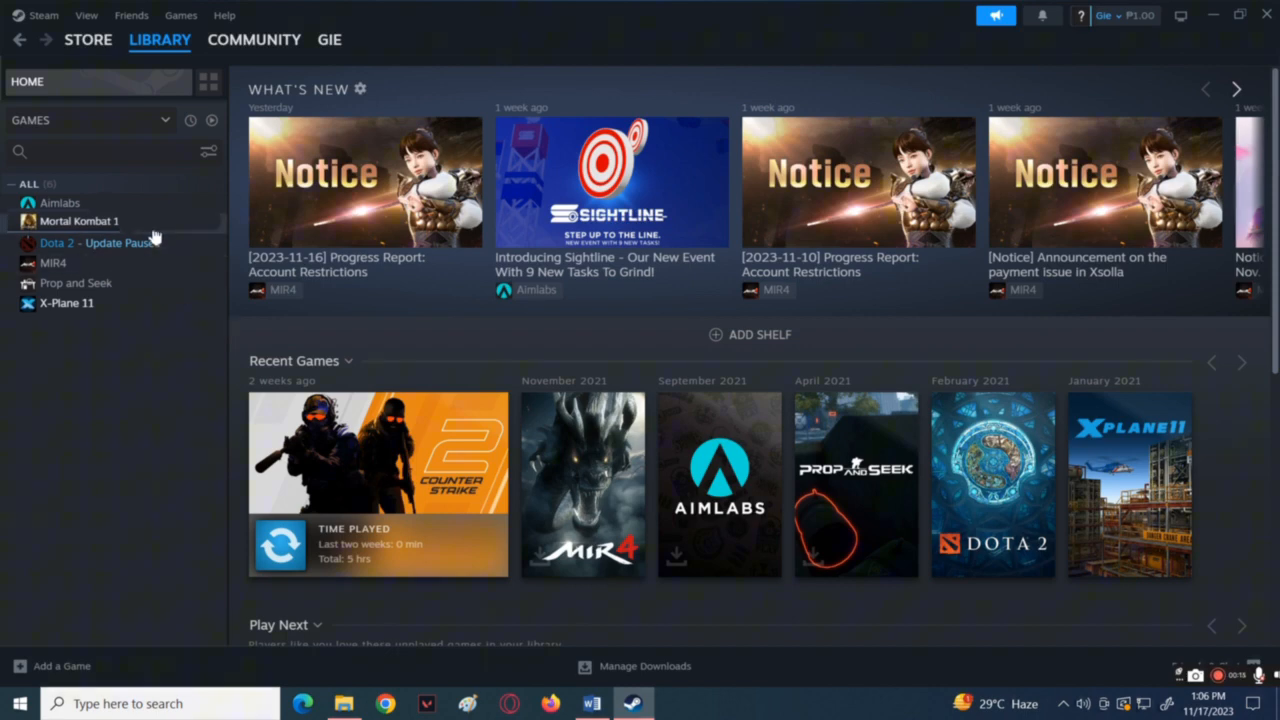
right_click(90, 242)
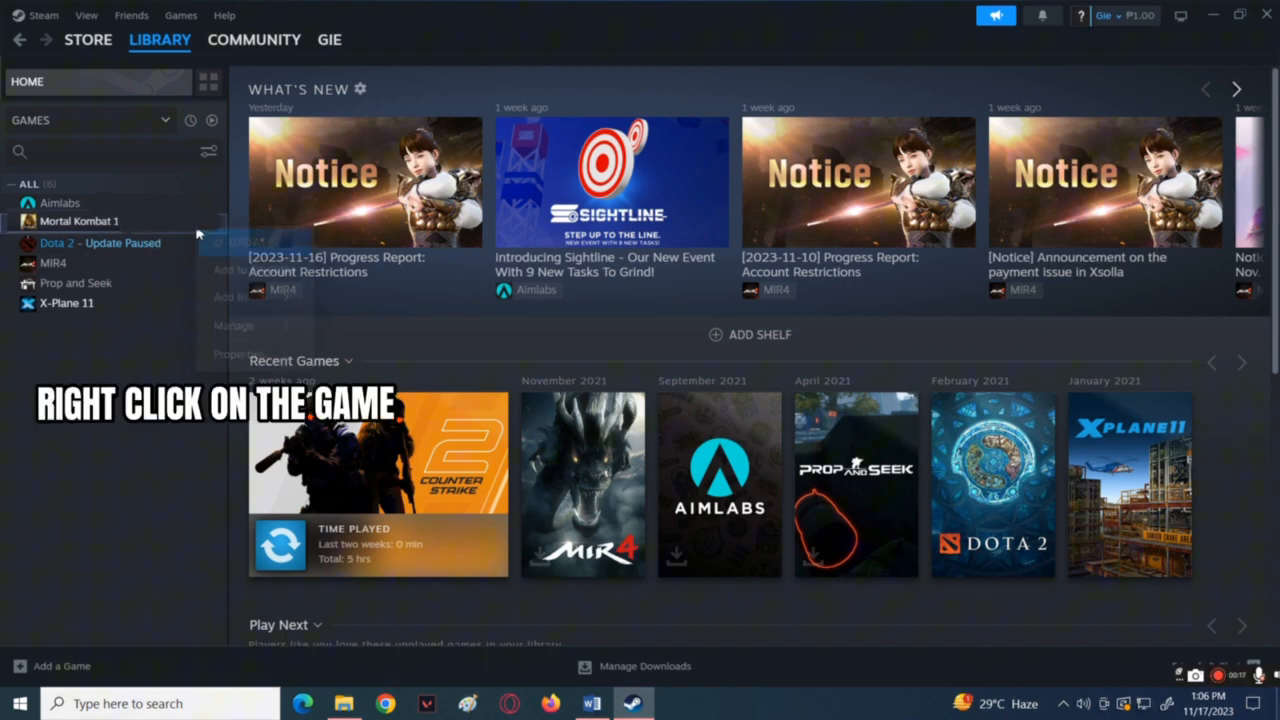
right_click(100, 243)
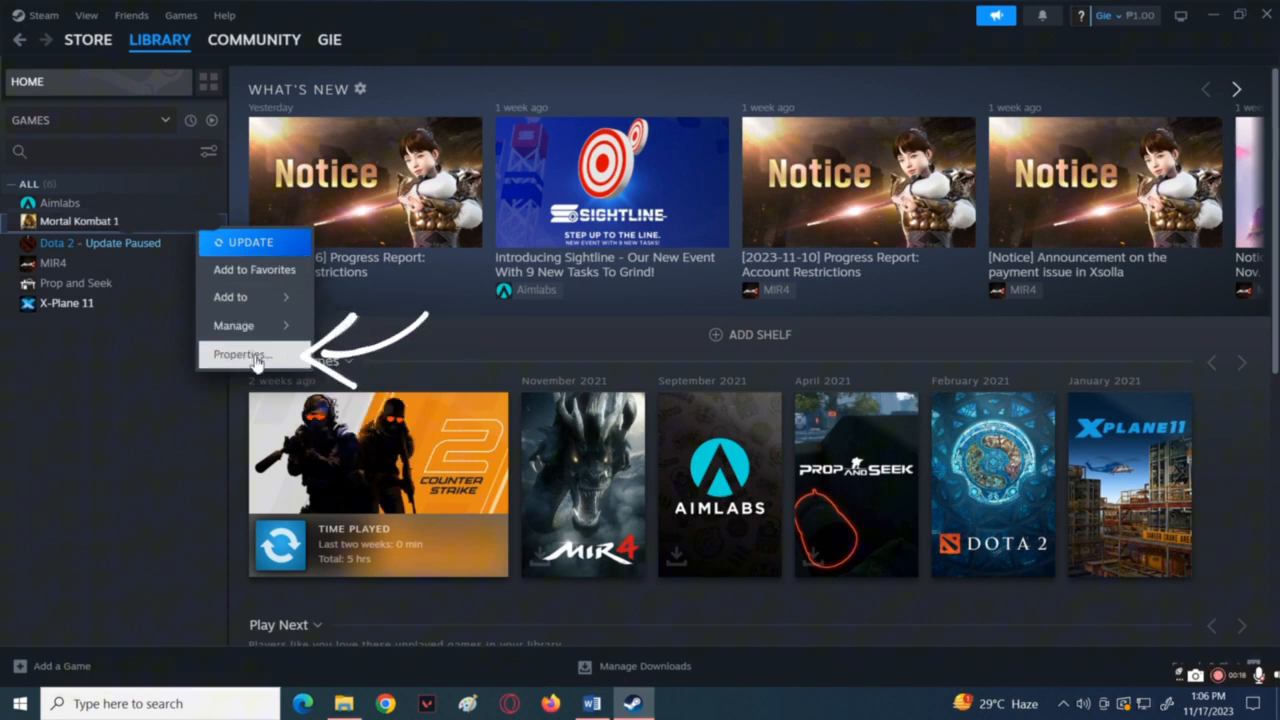
- Show Mortal Kombat 1's Properties dialog on the General page with English as language
click(239, 354)
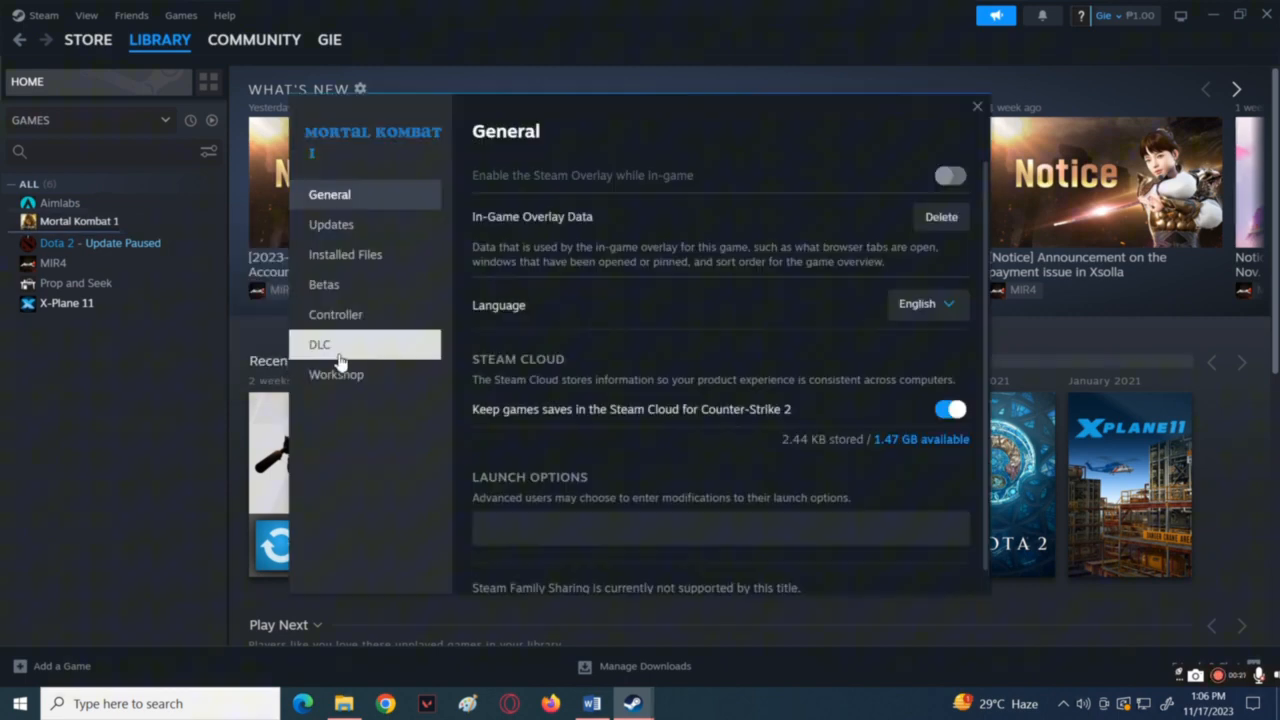
mouse_move(450, 424)
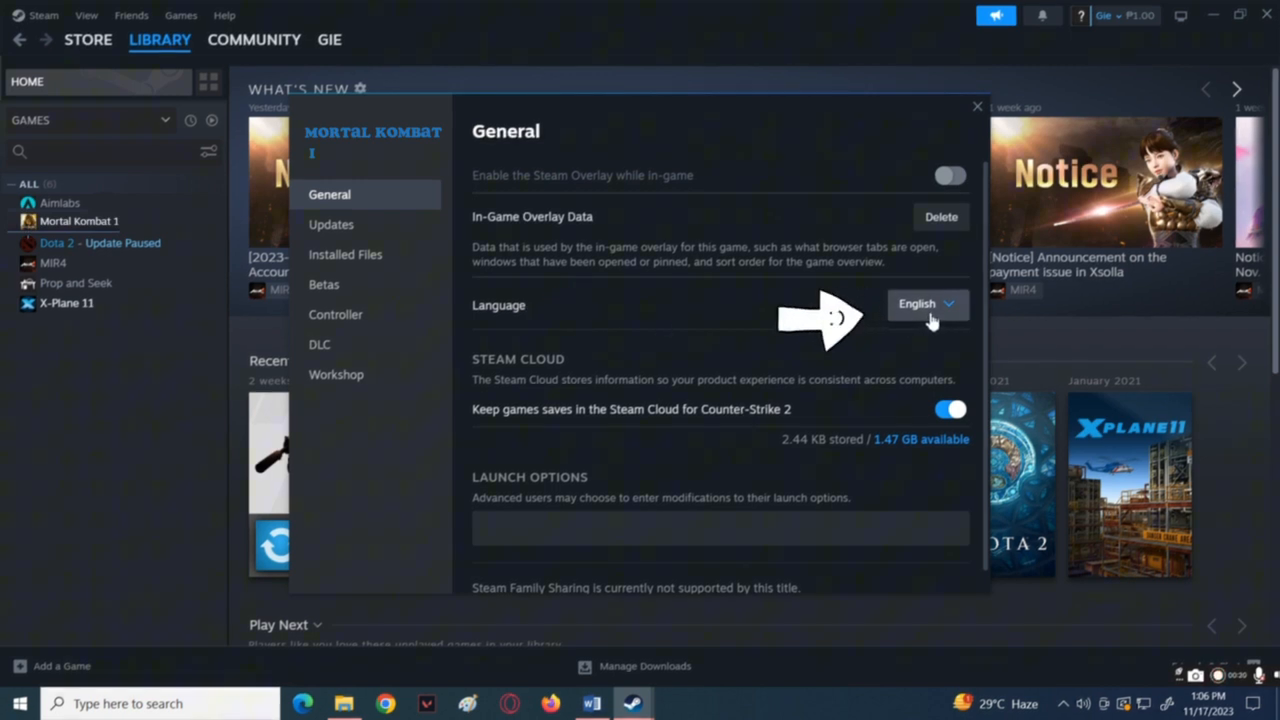
- Expand the Language dropdown and browse the list of available game languages
click(925, 304)
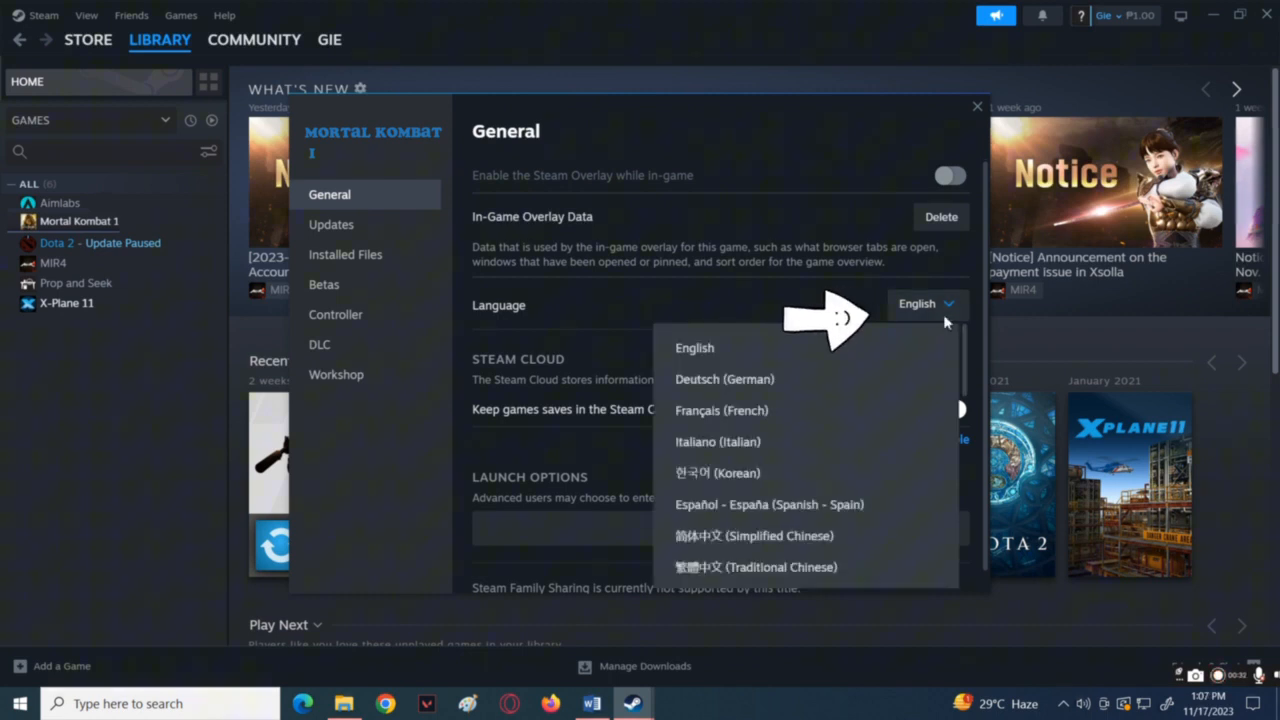
scroll(down, 3)
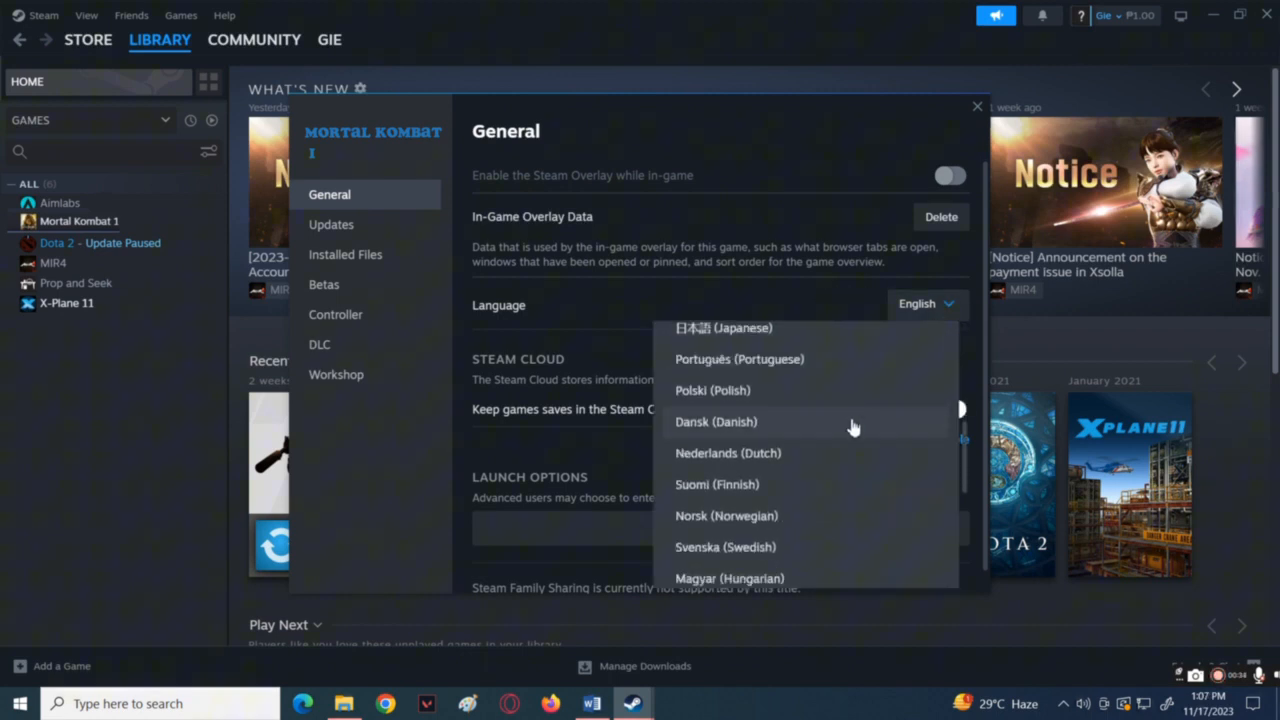
scroll(down, 3)
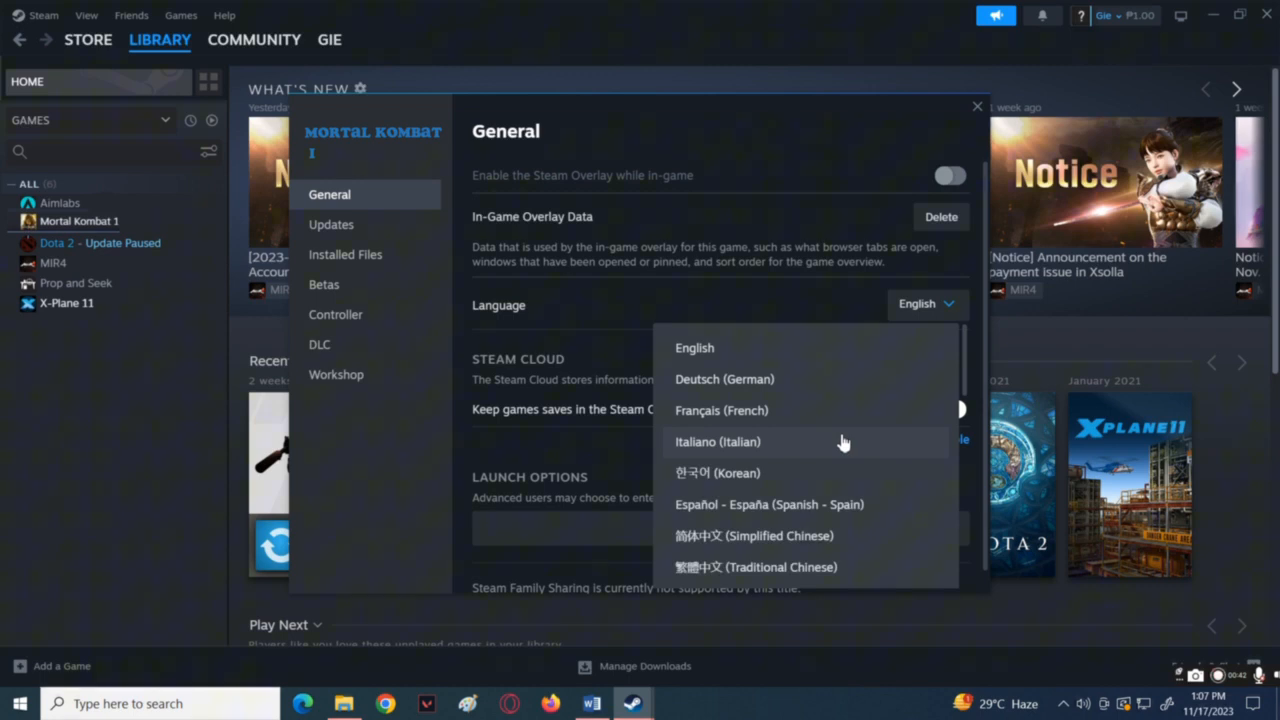
mouse_move(895, 378)
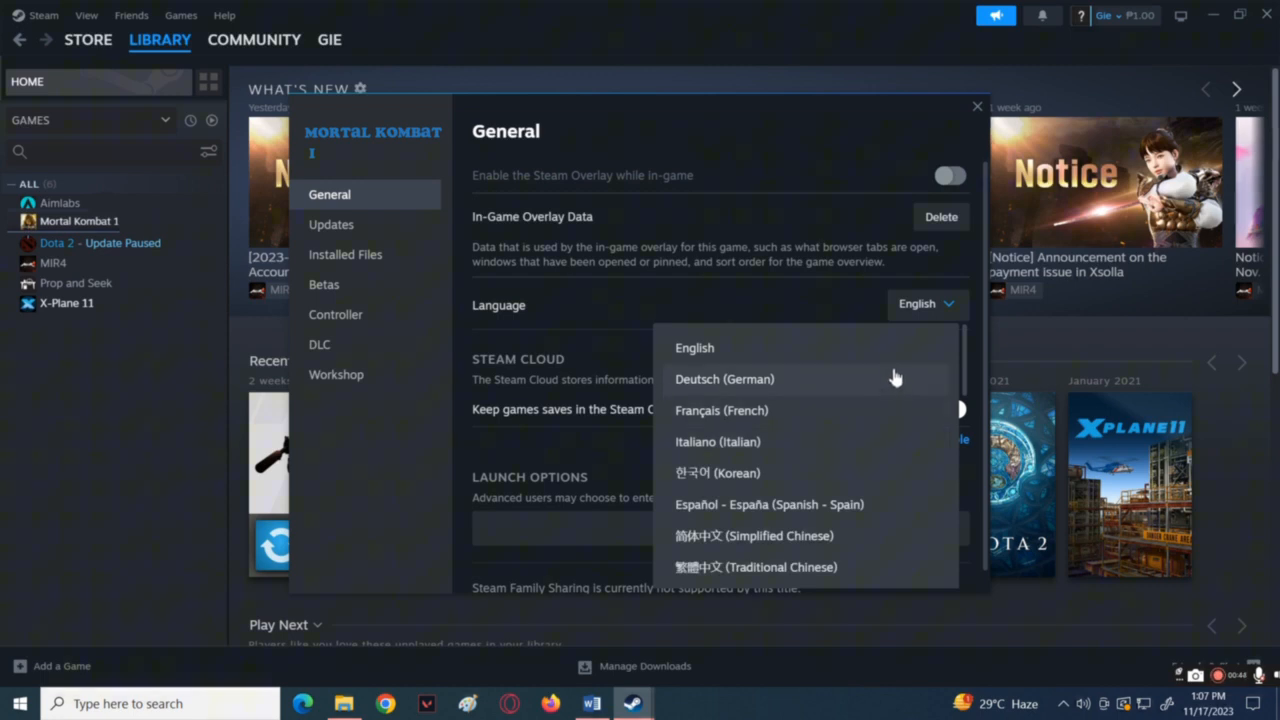